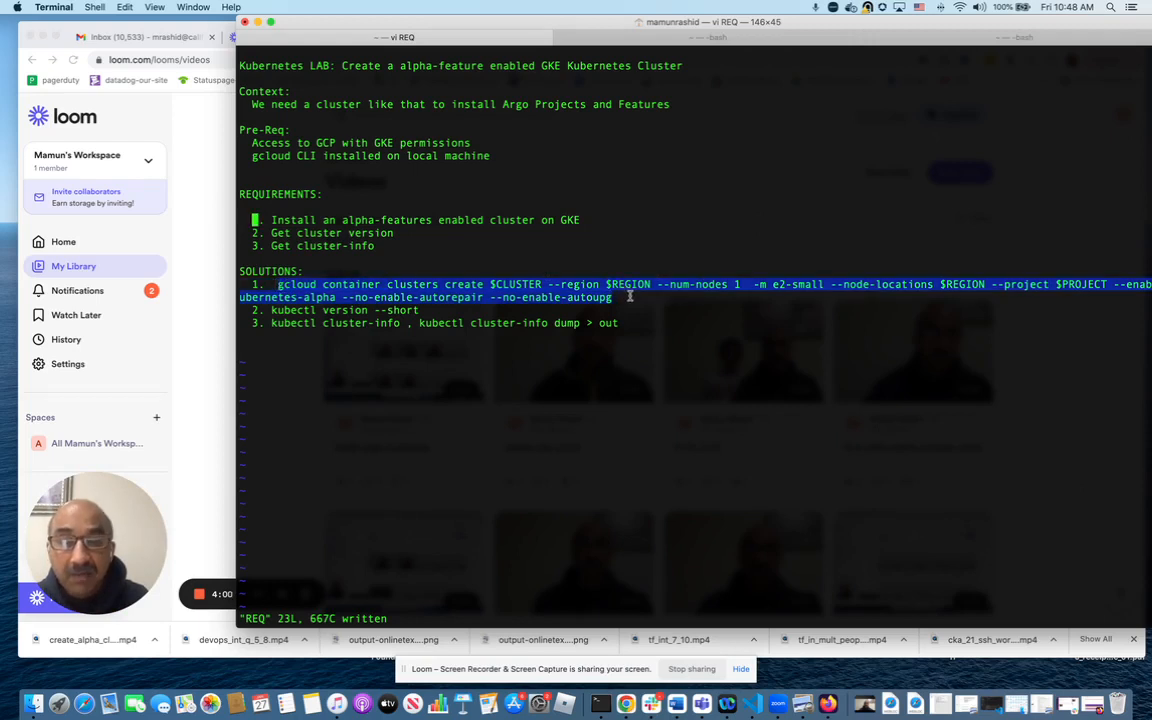
pyautogui.moveTo(648, 297)
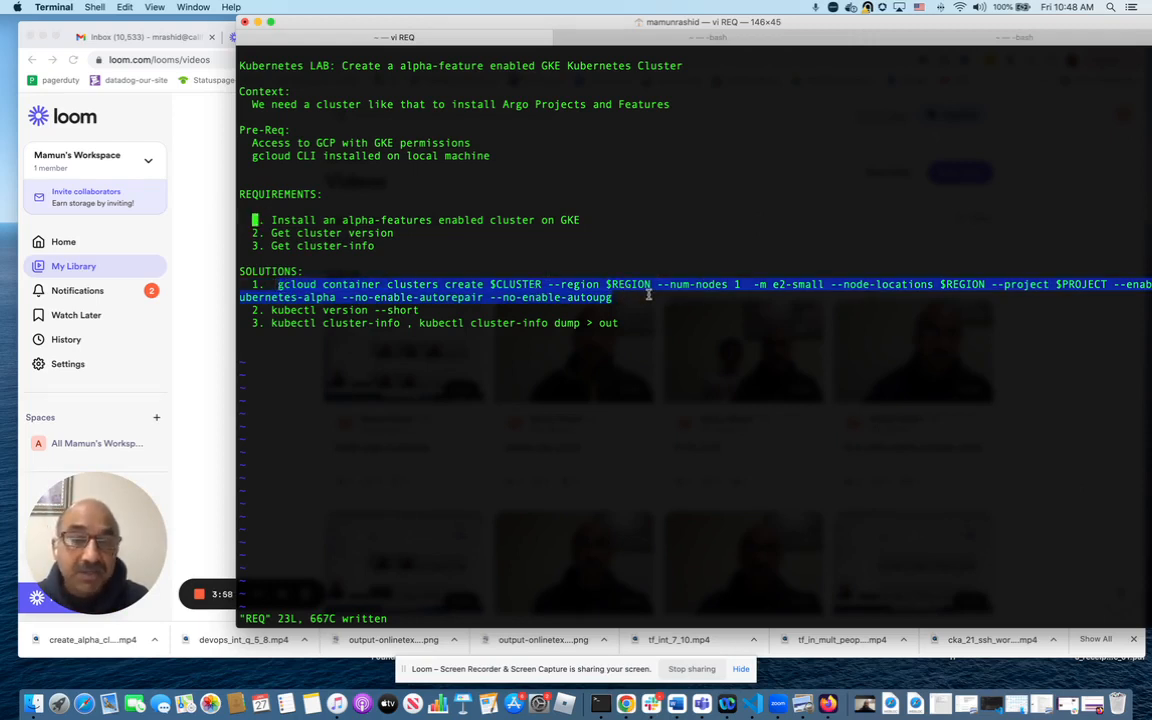
pyautogui.moveTo(1023, 284)
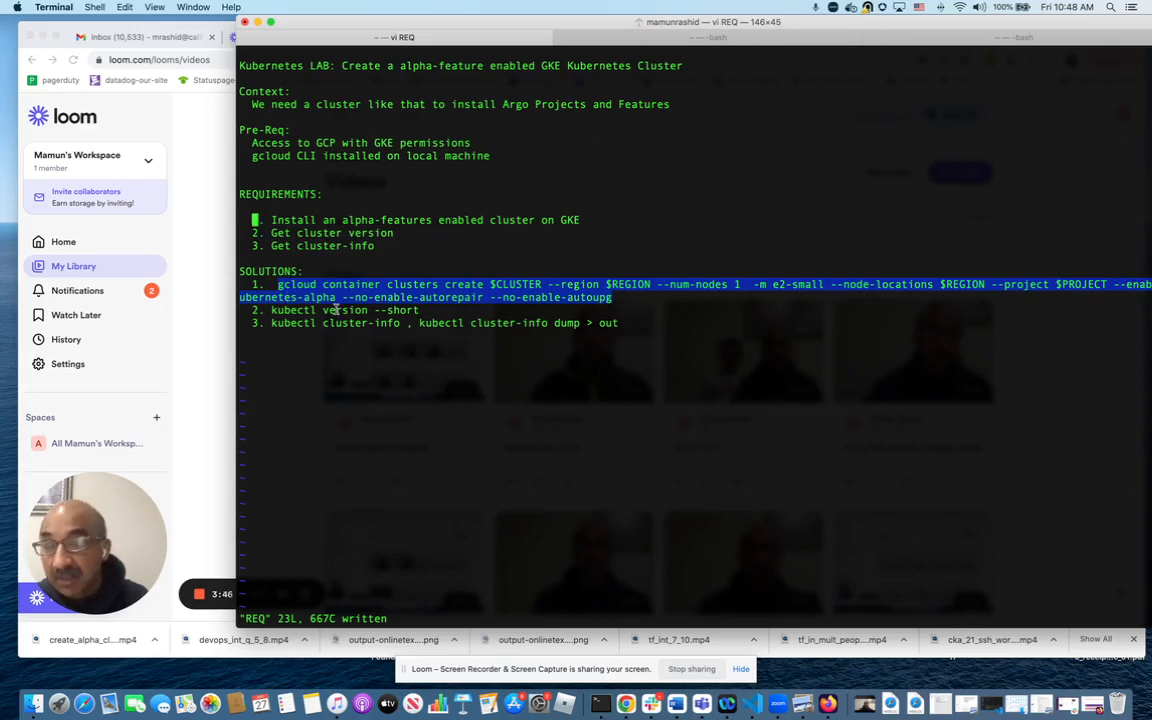
pyautogui.moveTo(378, 298)
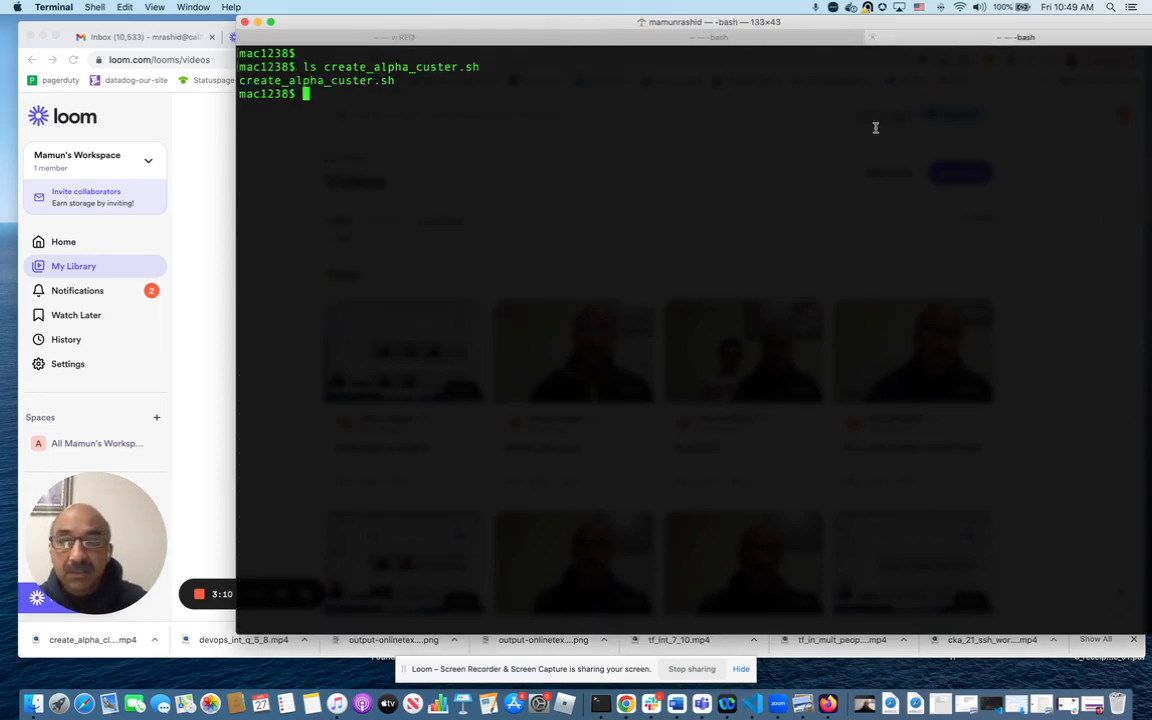
# Run ./create_alpha_custer.sh to build the alpha-enabled GKE cluster in us-west4-a.
pyautogui.write('./')
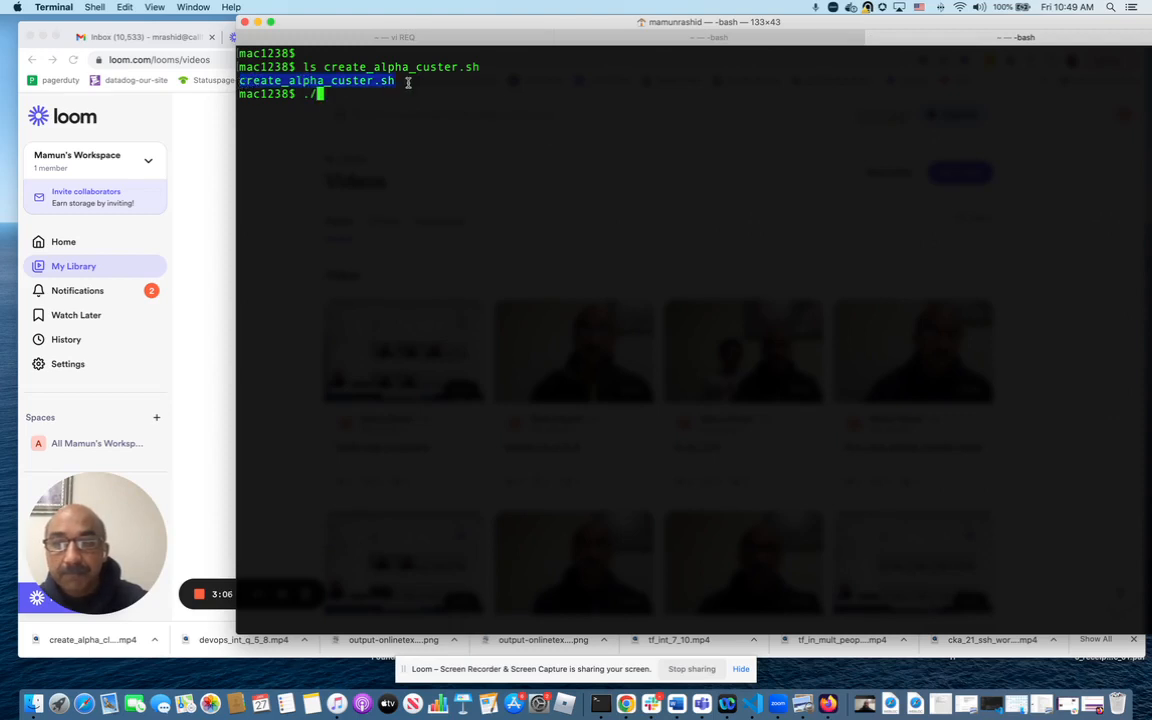
pyautogui.write('create_alpha_custer.sh')
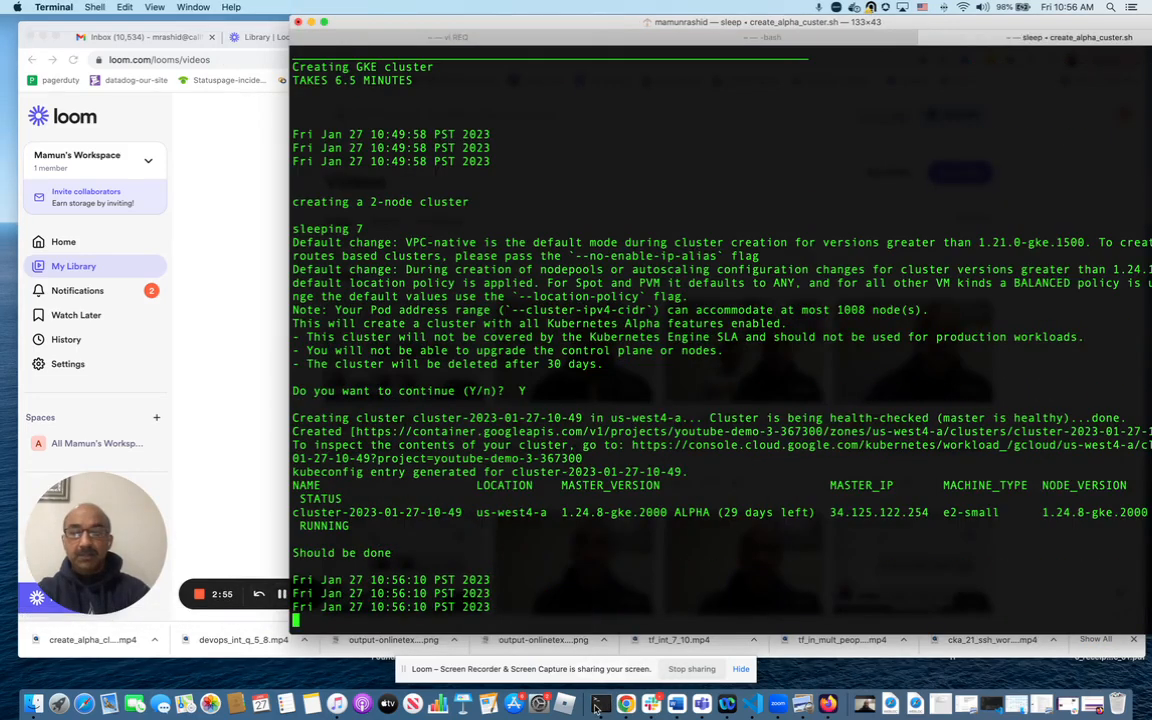
pyautogui.moveTo(626, 552)
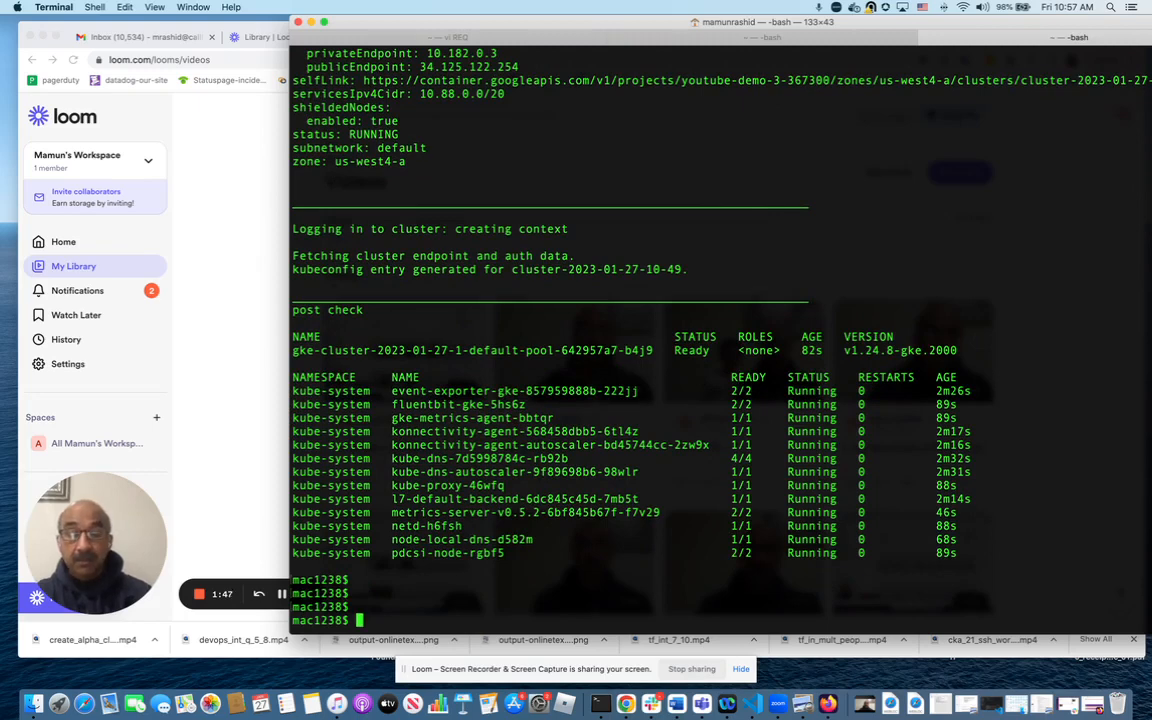
# Run kubectl version --short, reporting client v1.23.5 and server v1.24.8-gke.2000.
pyautogui.write('kubectl --vers')
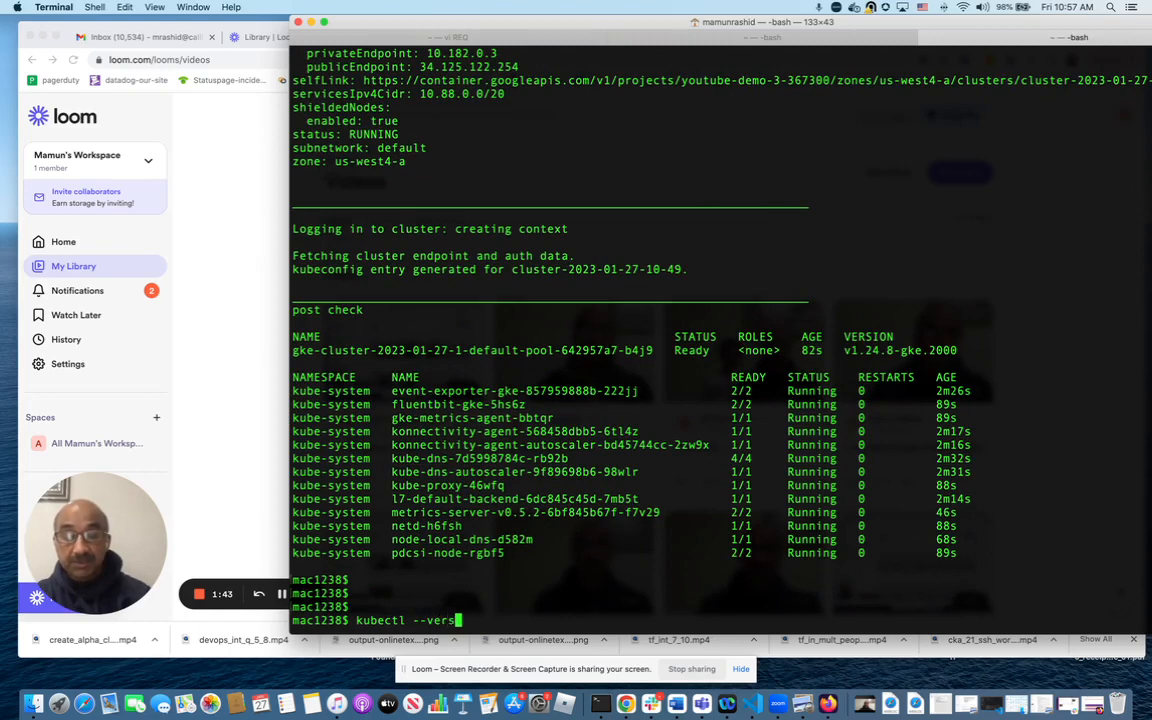
pyautogui.write('ion')
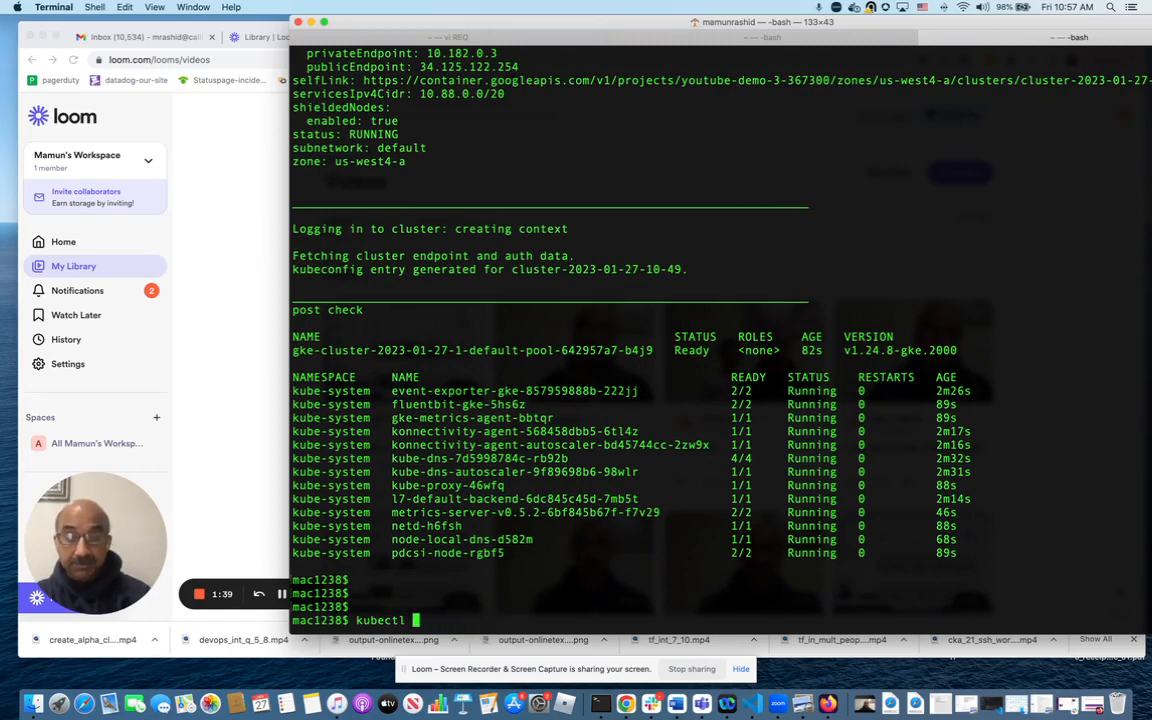
pyautogui.write('version --short')
pyautogui.write('ku')
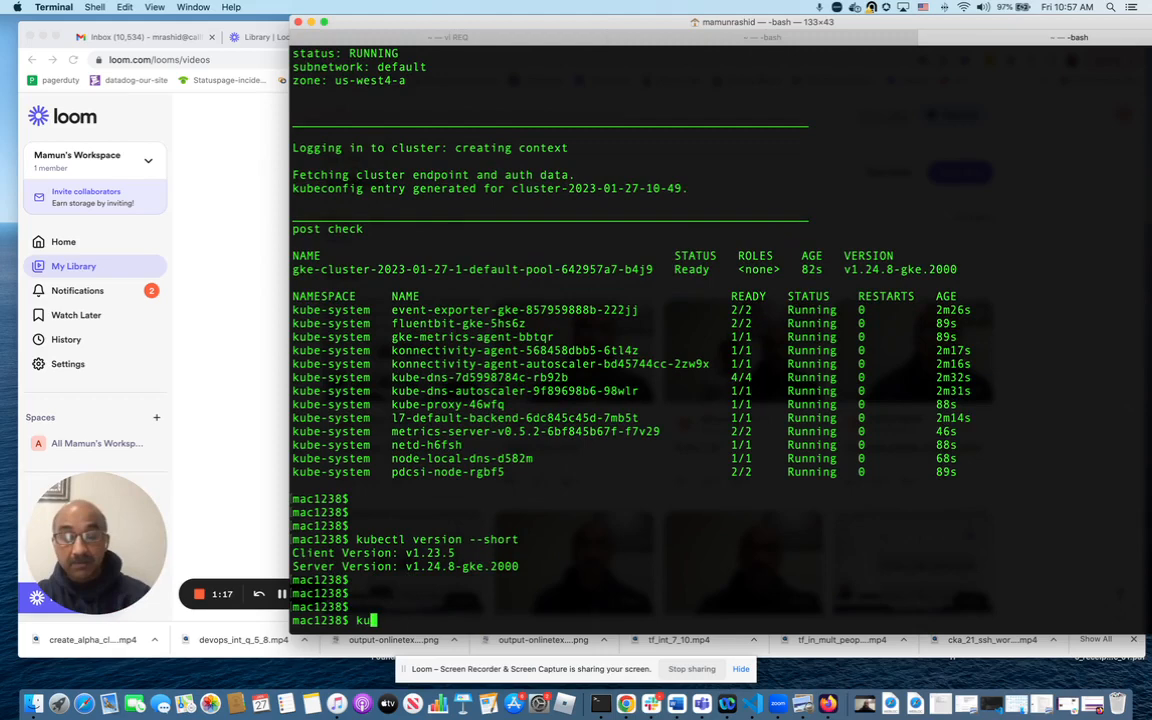
# Run kubectl cluster-info showing control plane, KubeDNS and Metrics-server, then enter kubectl cluster-info dump.
pyautogui.write('bectl')
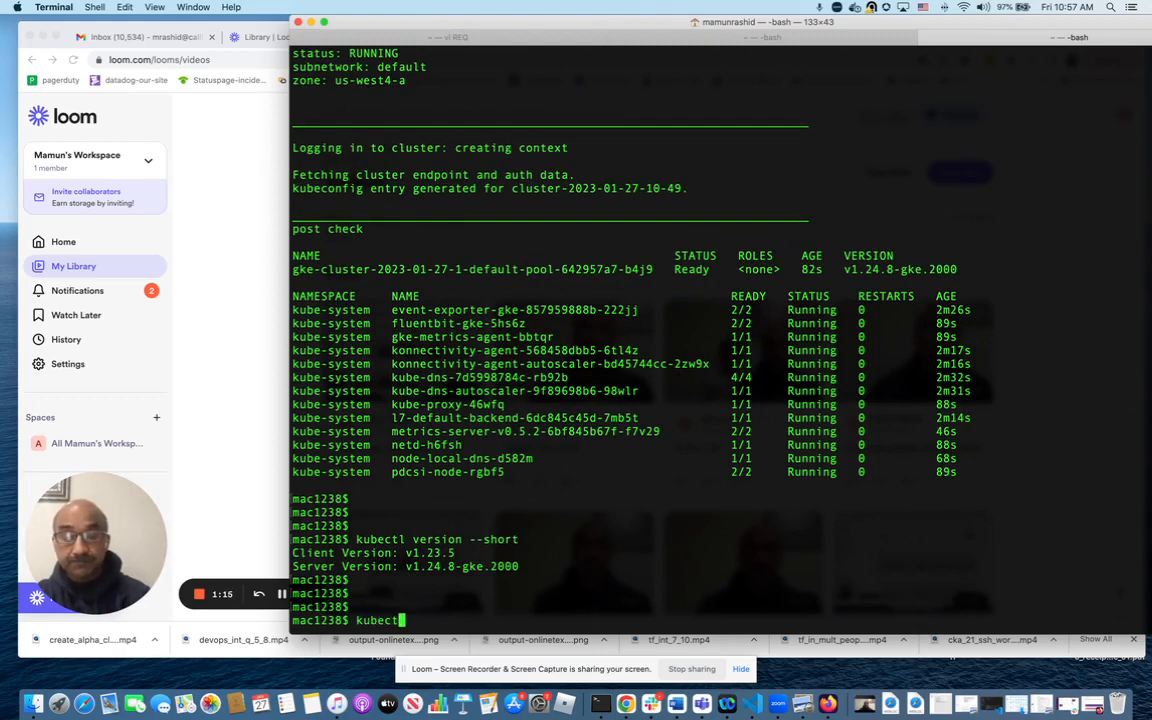
pyautogui.write('clus')
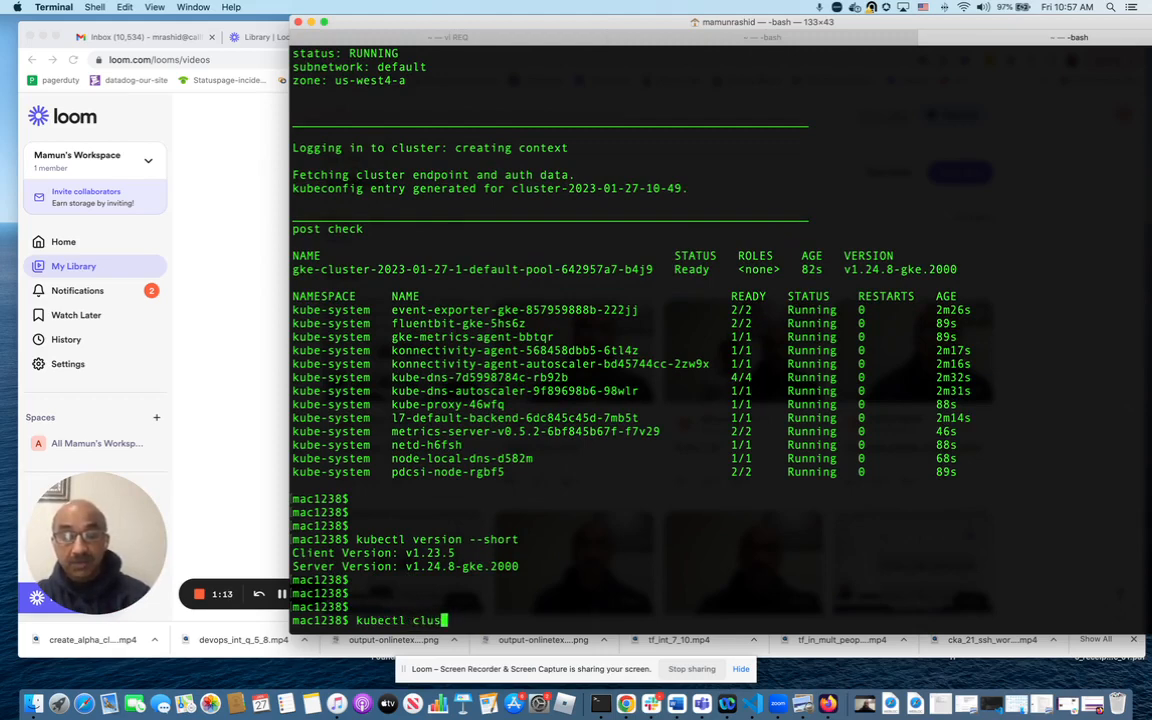
pyautogui.write('terin')
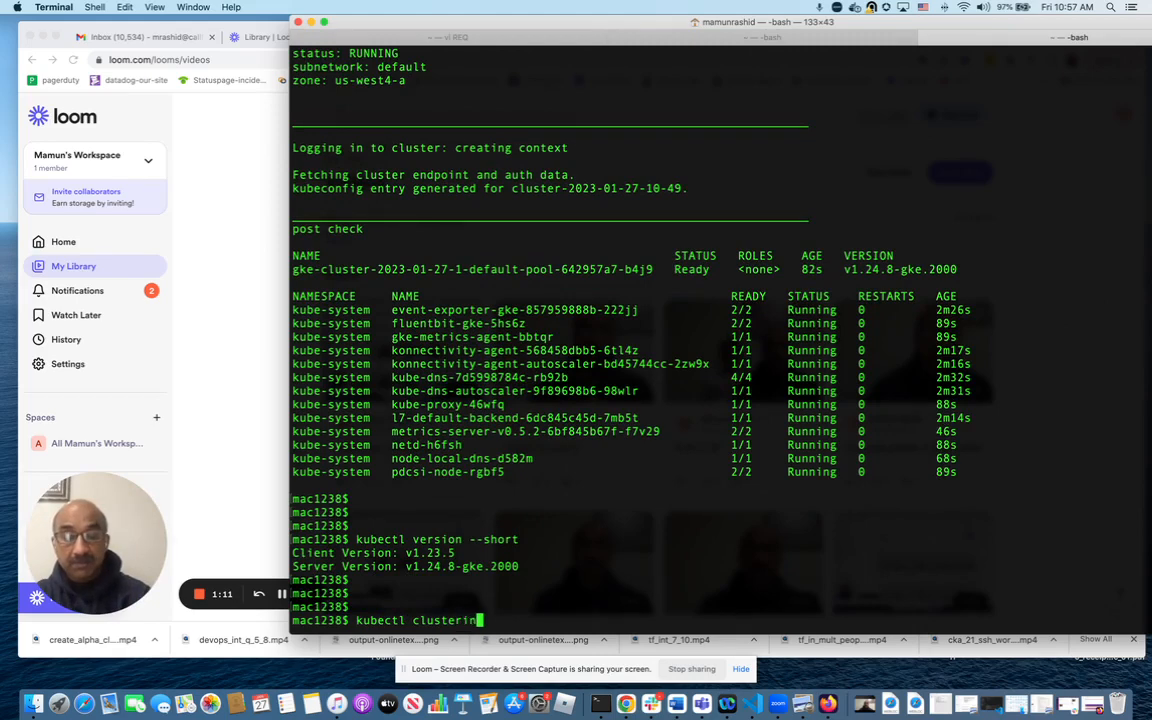
pyautogui.press('Backspace')
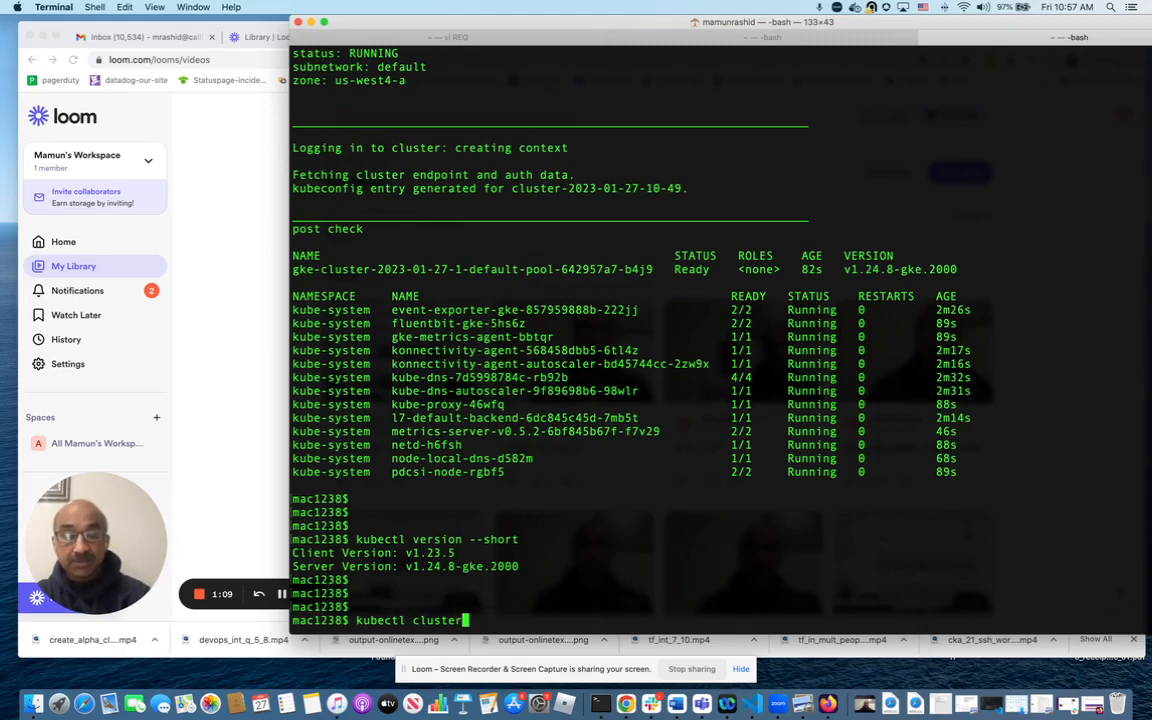
pyautogui.write('-info')
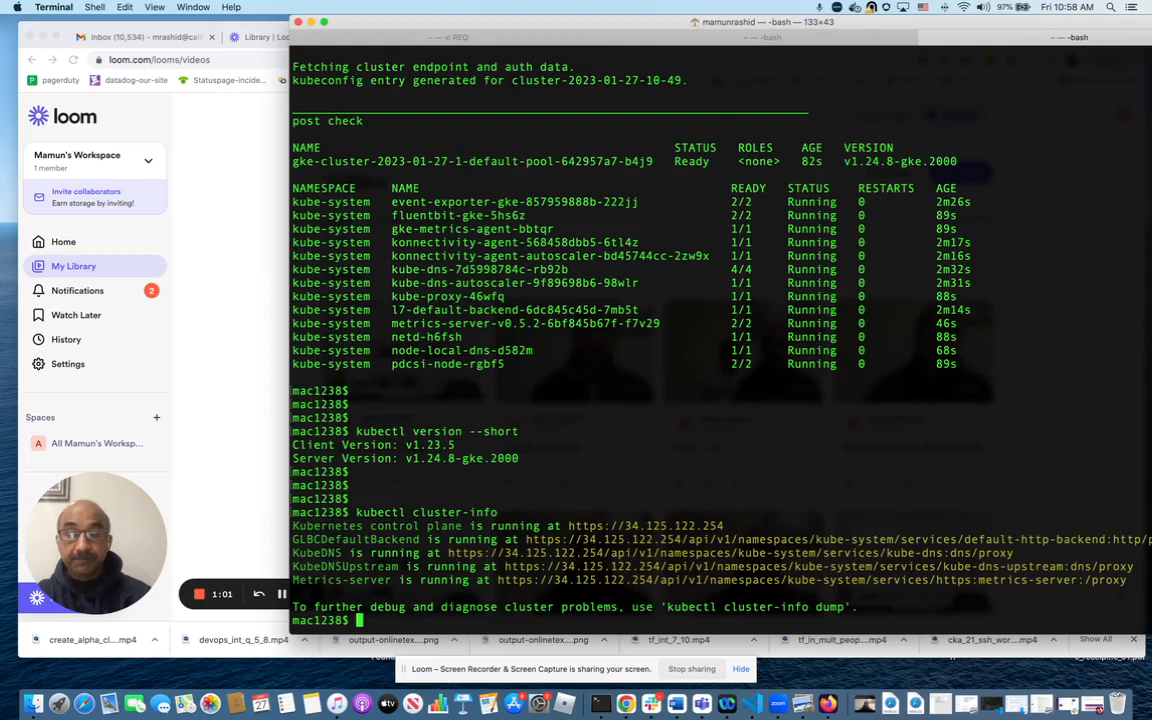
pyautogui.write('kubectl cluster-info')
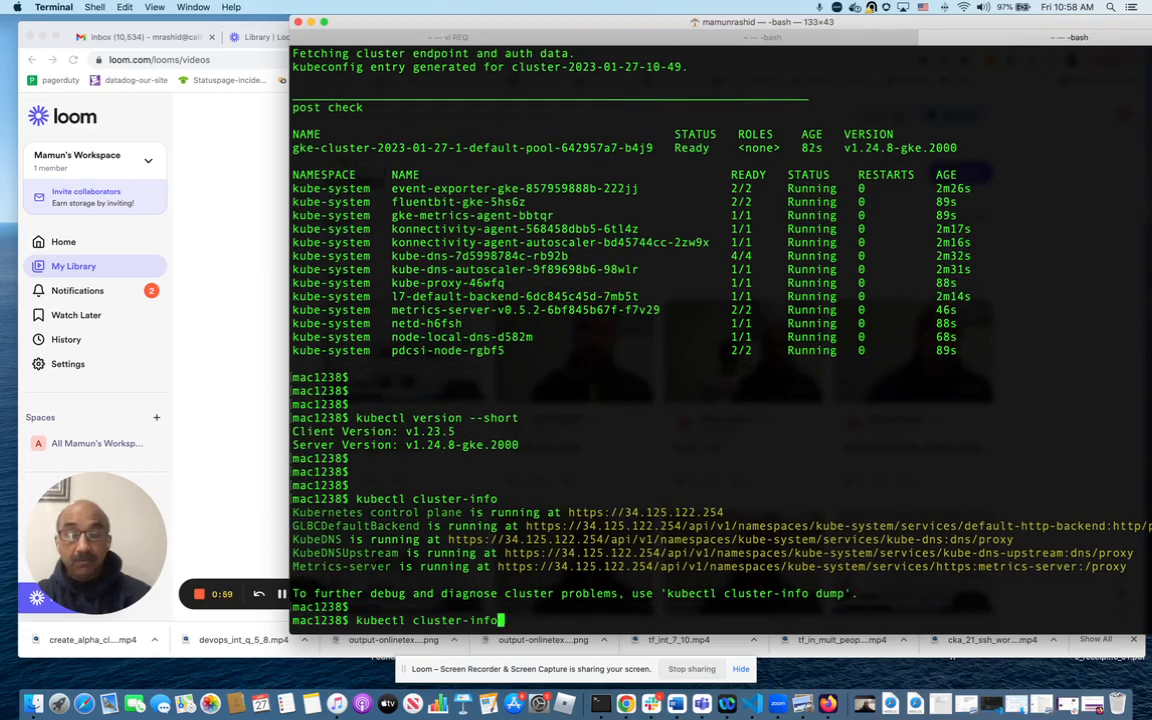
pyautogui.write('dump')
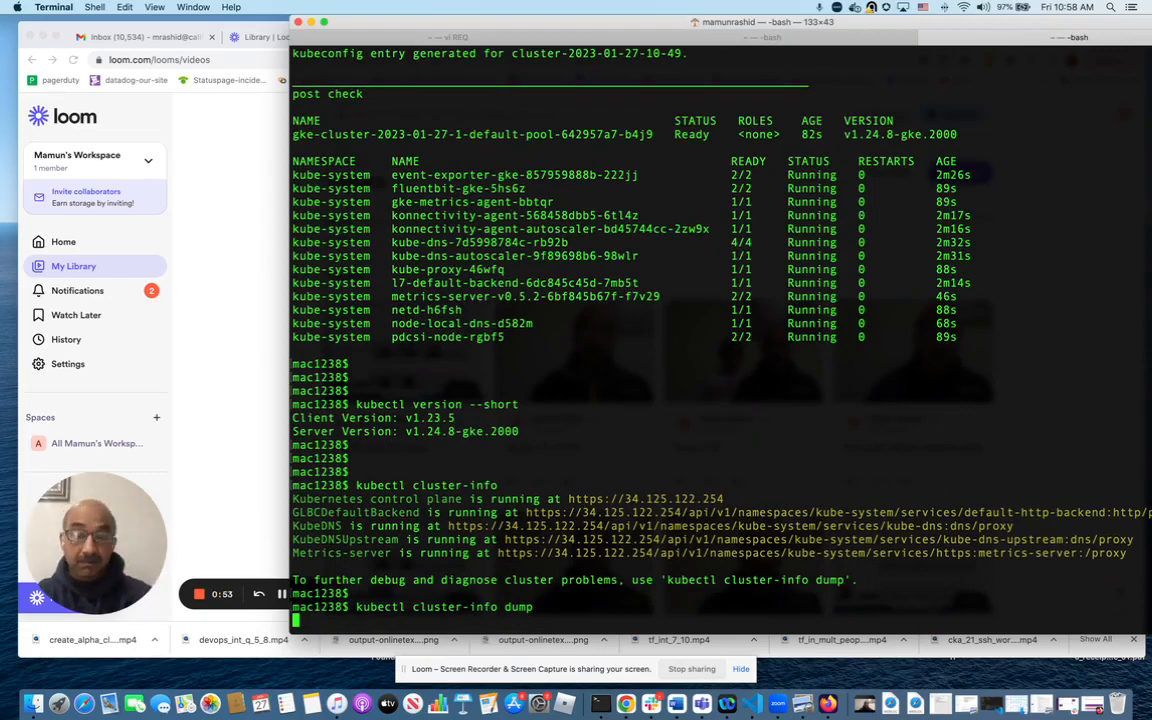
# Print the JSON cluster-info dump and begin typing kubectl cluster-info dump > out.
pyautogui.press('Return')
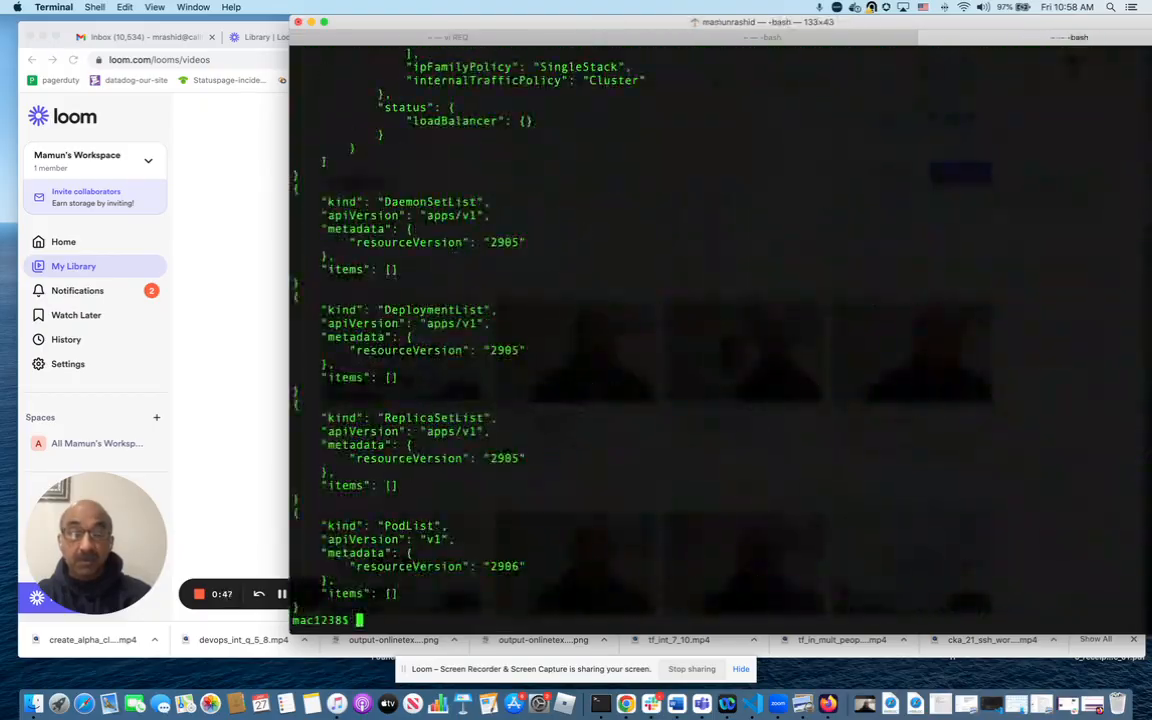
pyautogui.write('kubectl cluster-info dump > out')
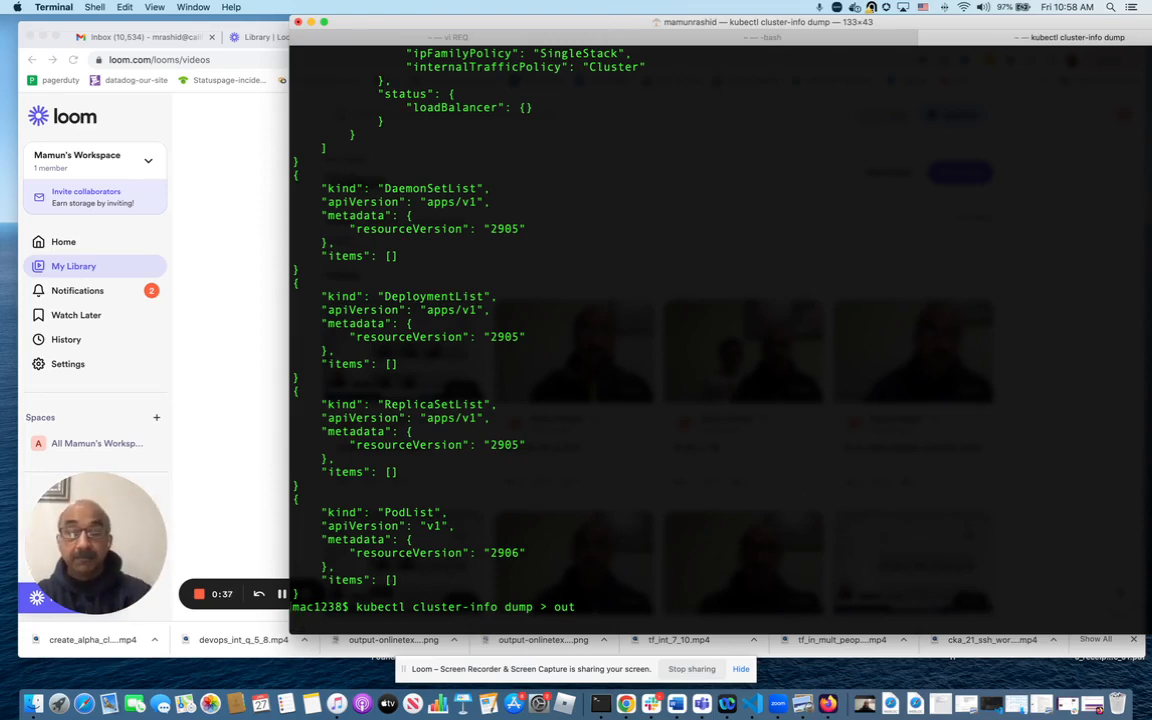
# Save the dump to out, open it with vi, and search /alpha to reach the node annotations.
pyautogui.press('Return')
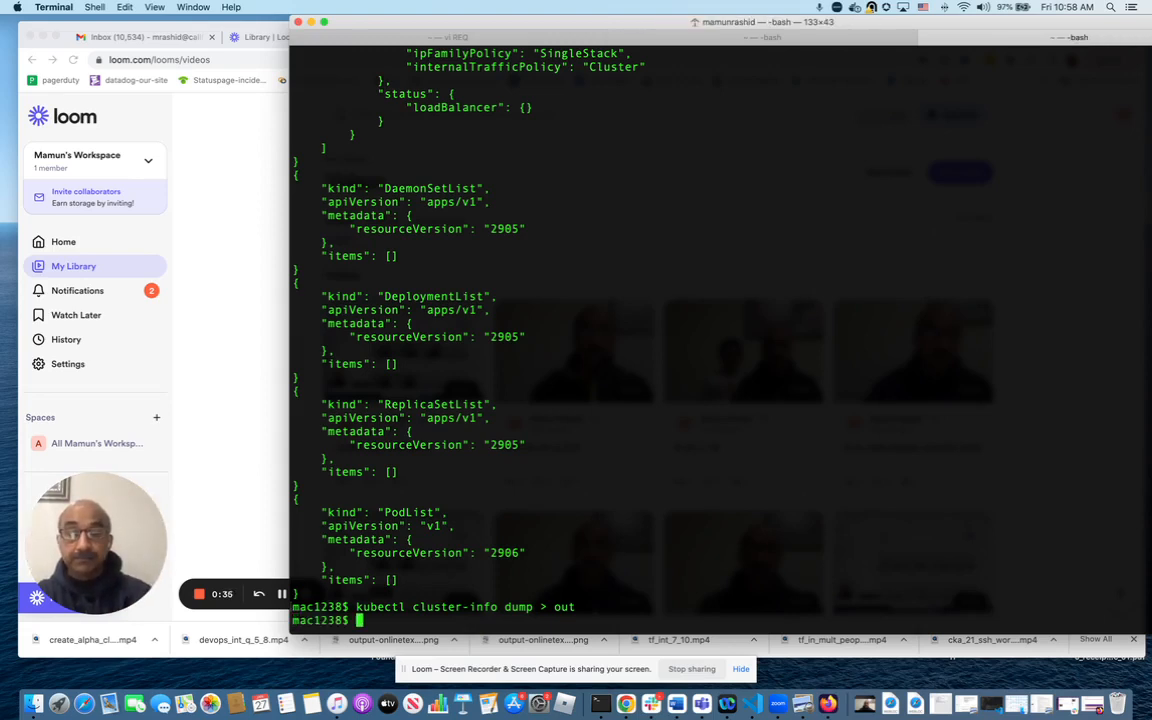
pyautogui.write('vi out')
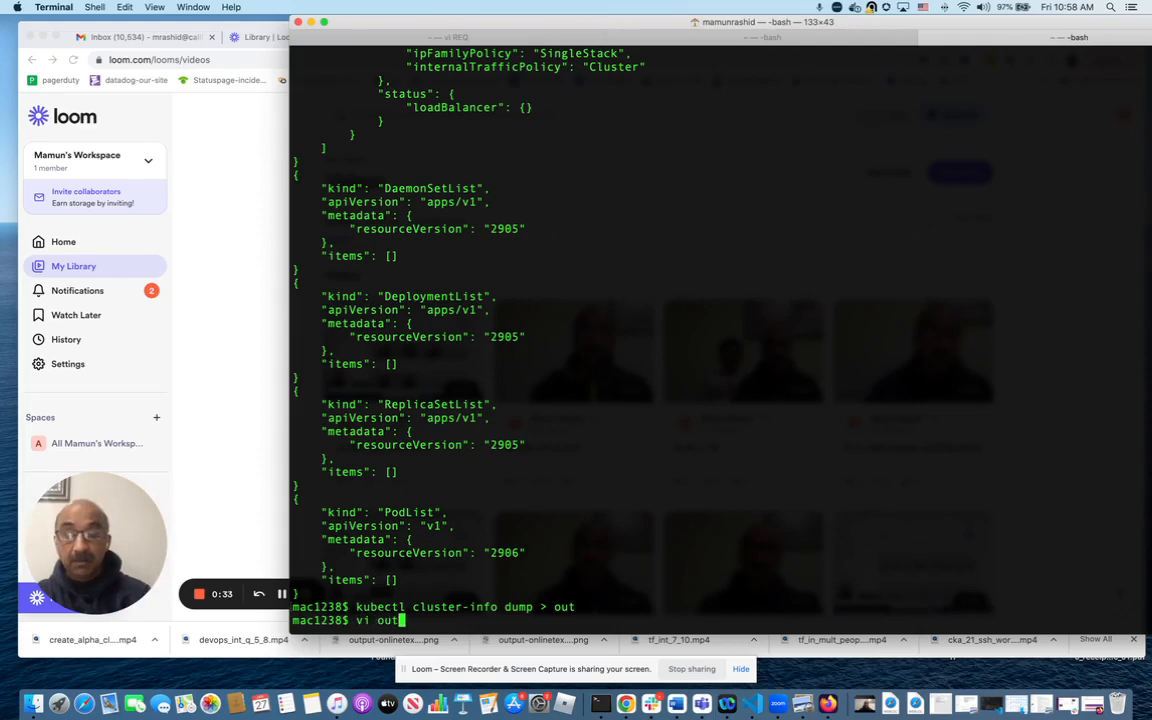
pyautogui.write('/alpha')
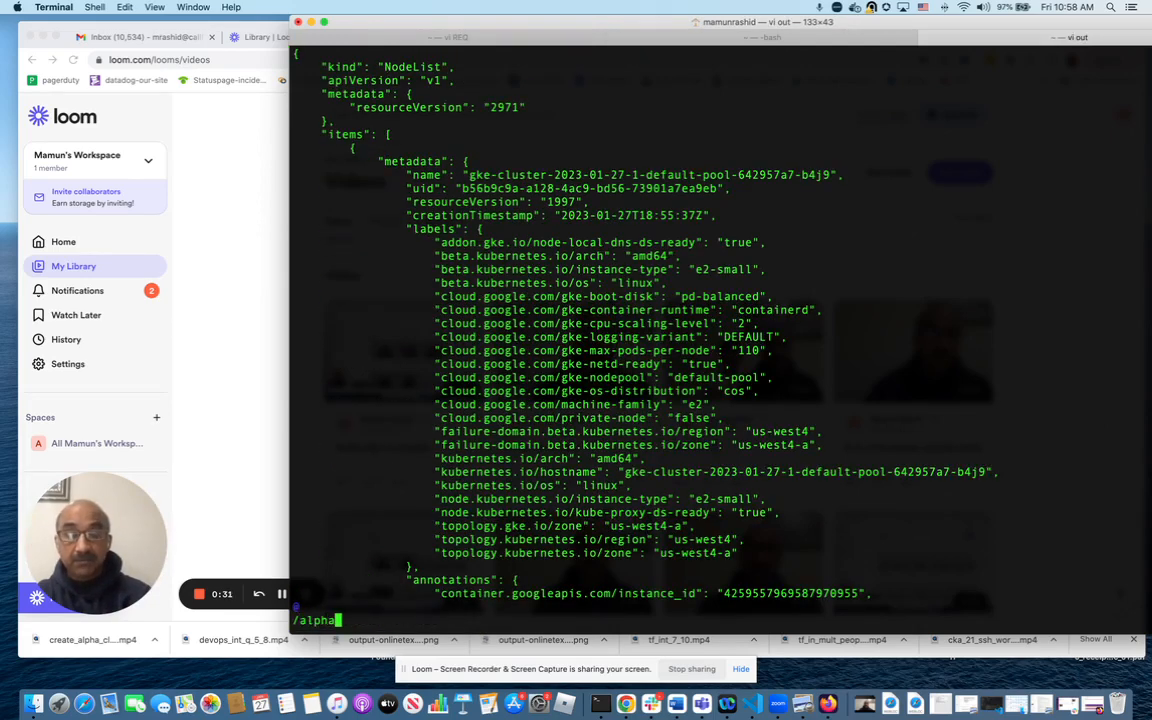
pyautogui.scroll(-3)
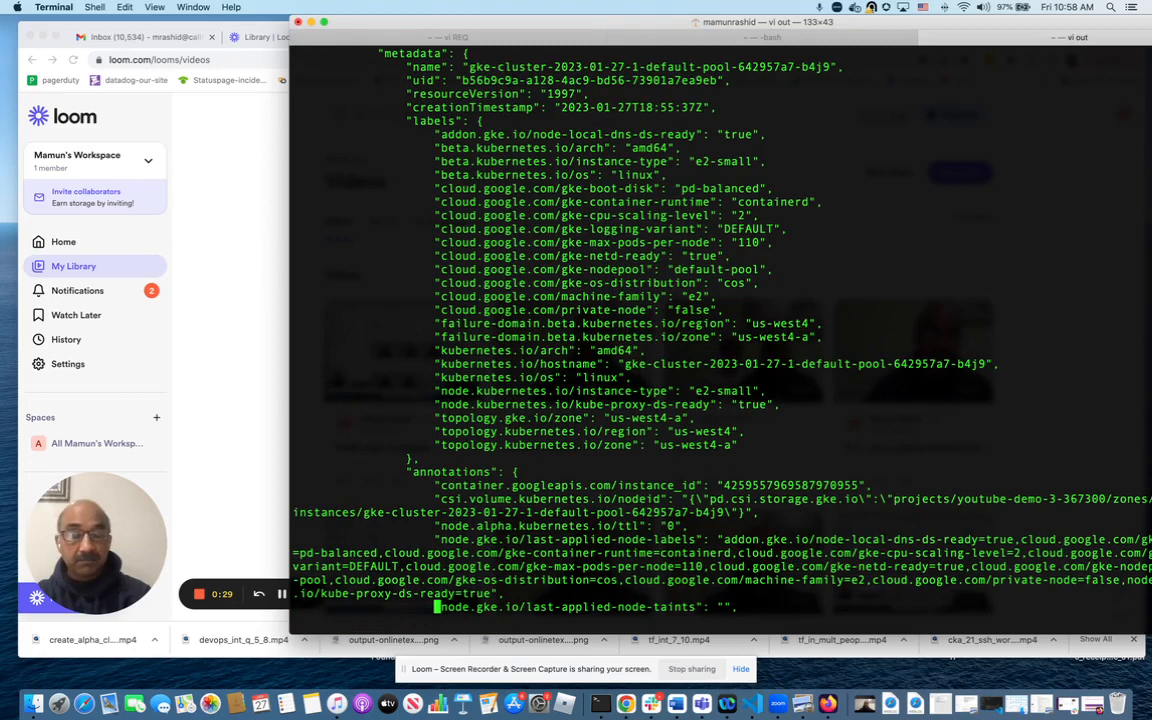